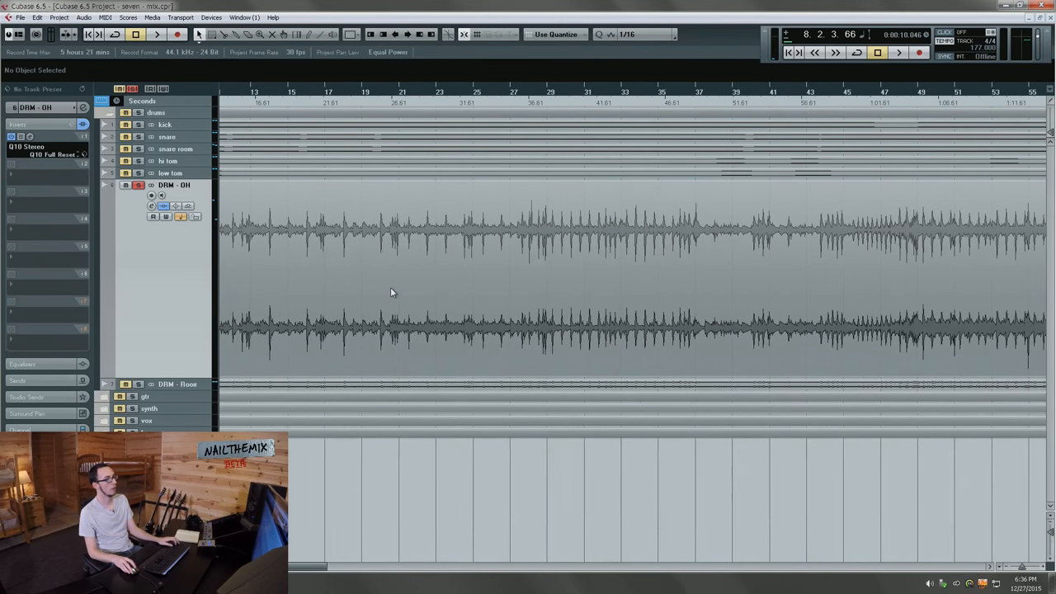
mouse_move(382, 304)
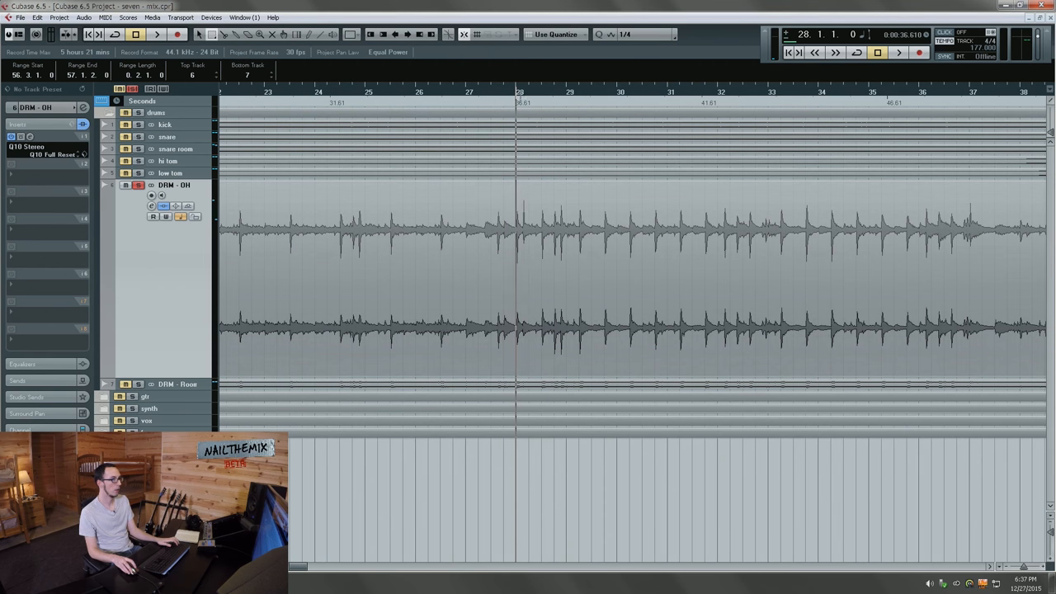
Move the playhead within the overheads and set the loop range from bar 49 to 53
left_click(156, 34)
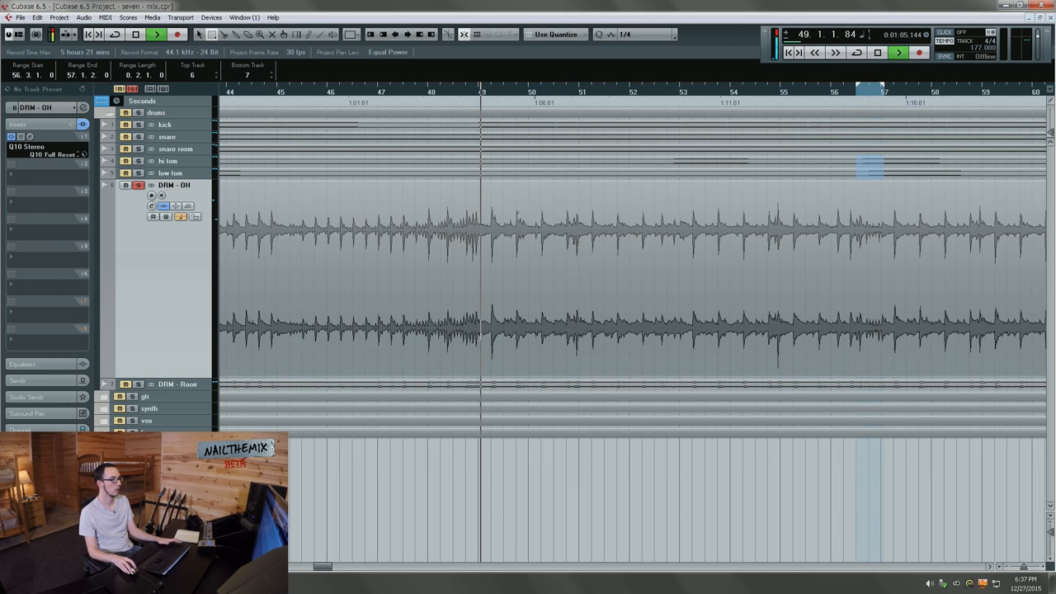
left_click_drag(478, 281, 680, 280)
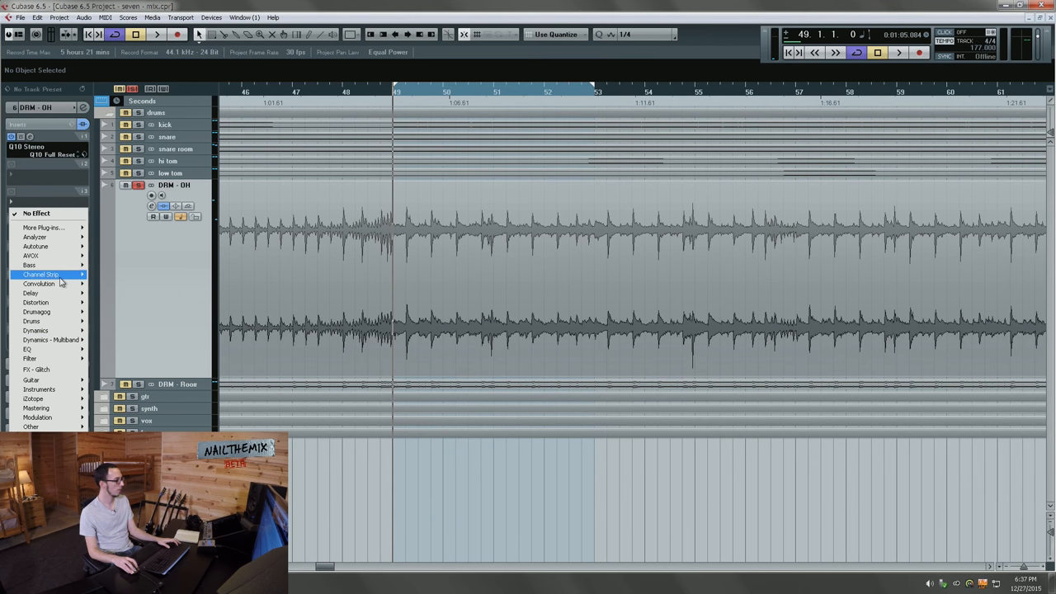
left_click(40, 274)
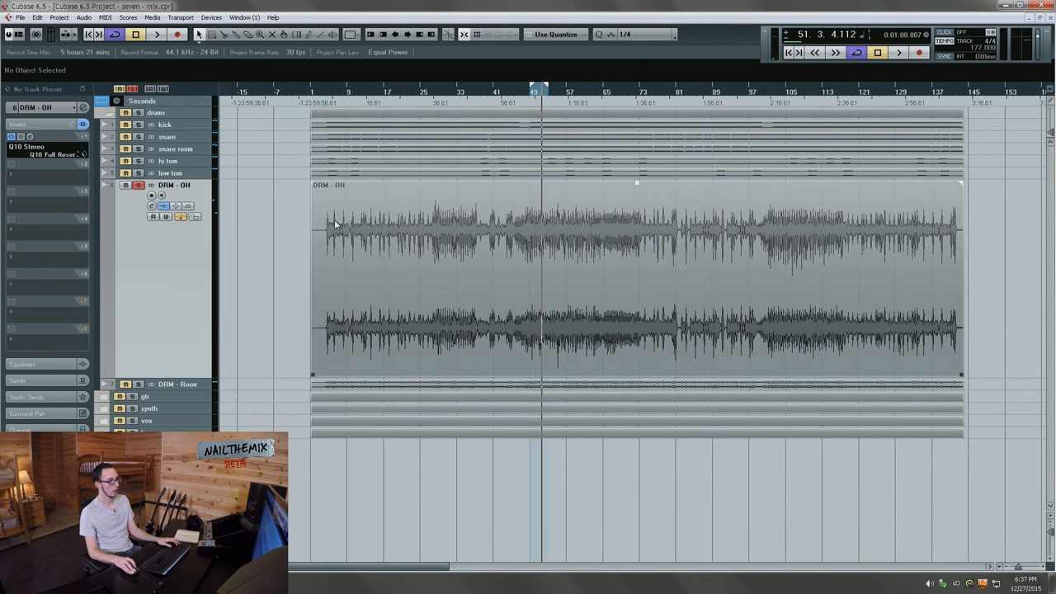
mouse_move(373, 238)
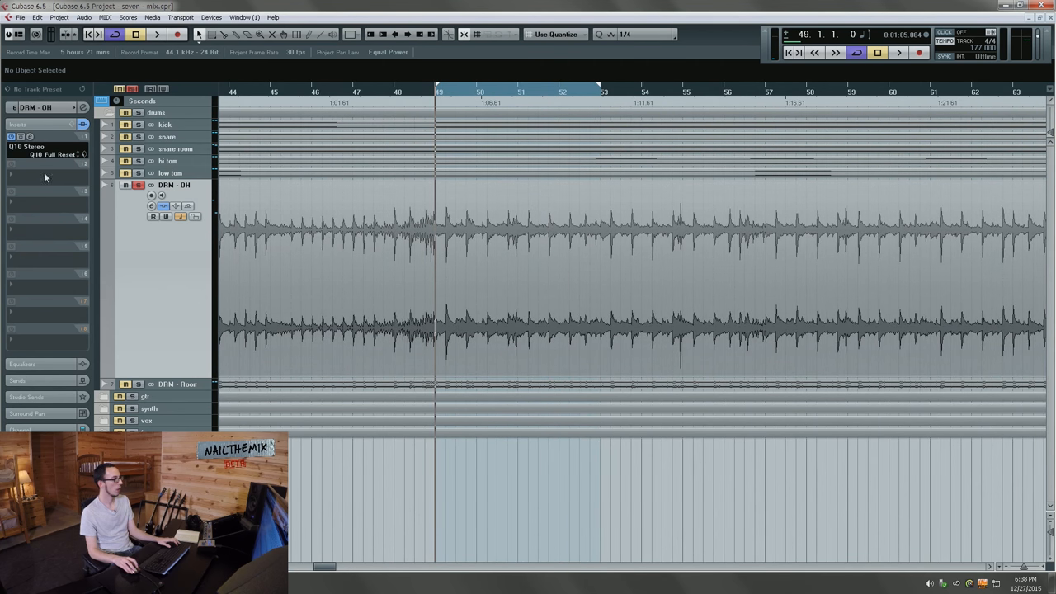
mouse_move(12, 201)
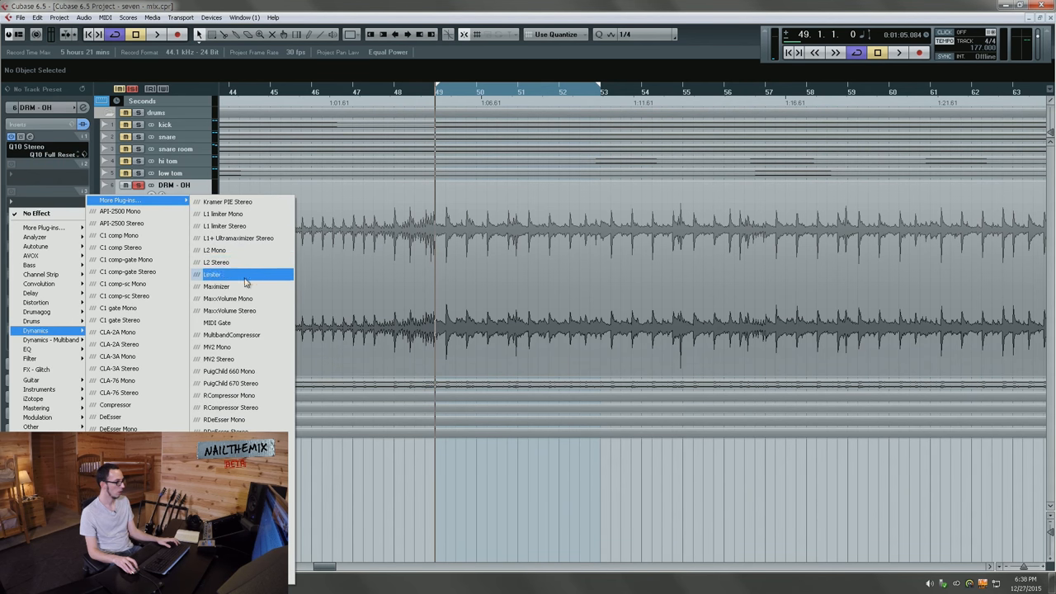
Insert L2 Stereo on DRM-OH and lower its threshold to about -13.4 dB
left_click(215, 261)
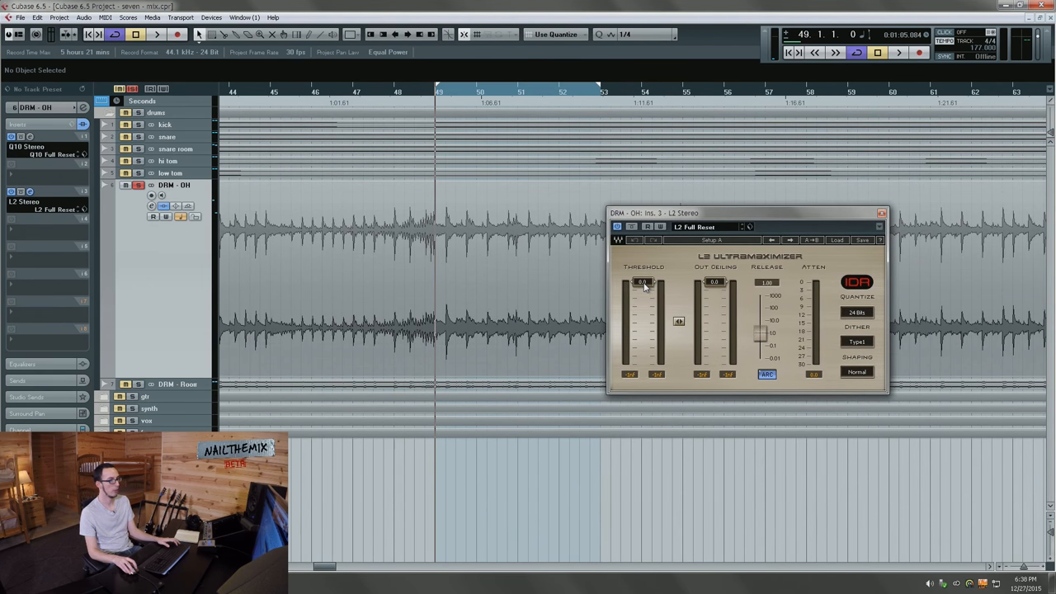
left_click(157, 34)
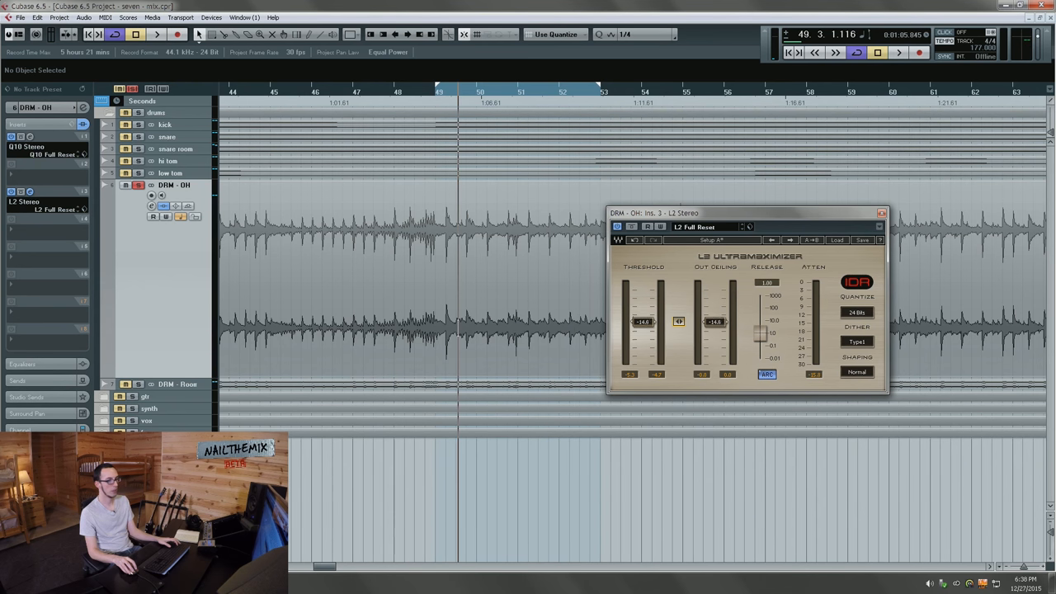
left_click_drag(642, 322, 642, 313)
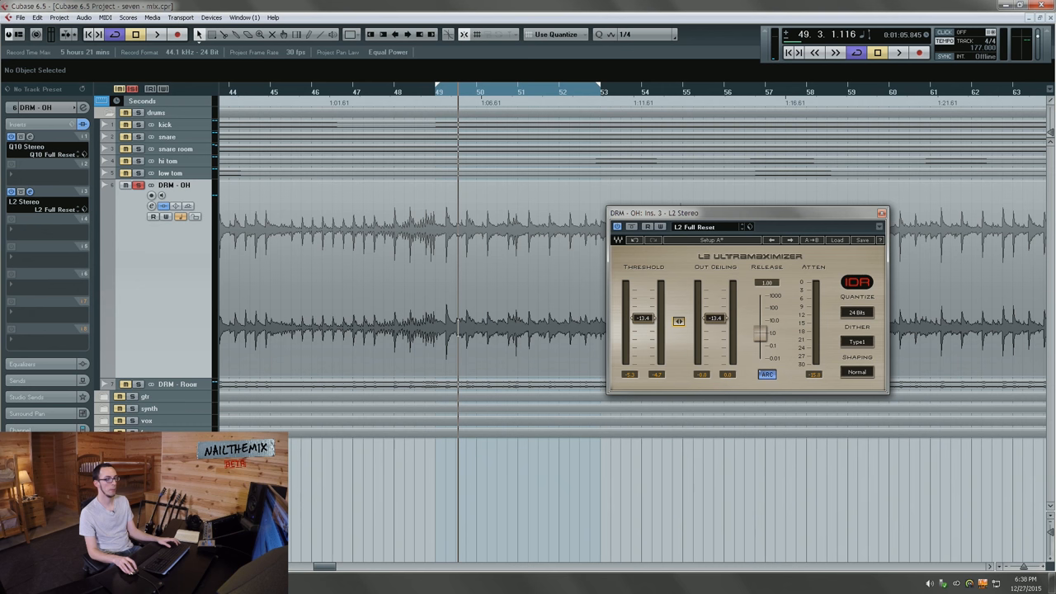
left_click(157, 34)
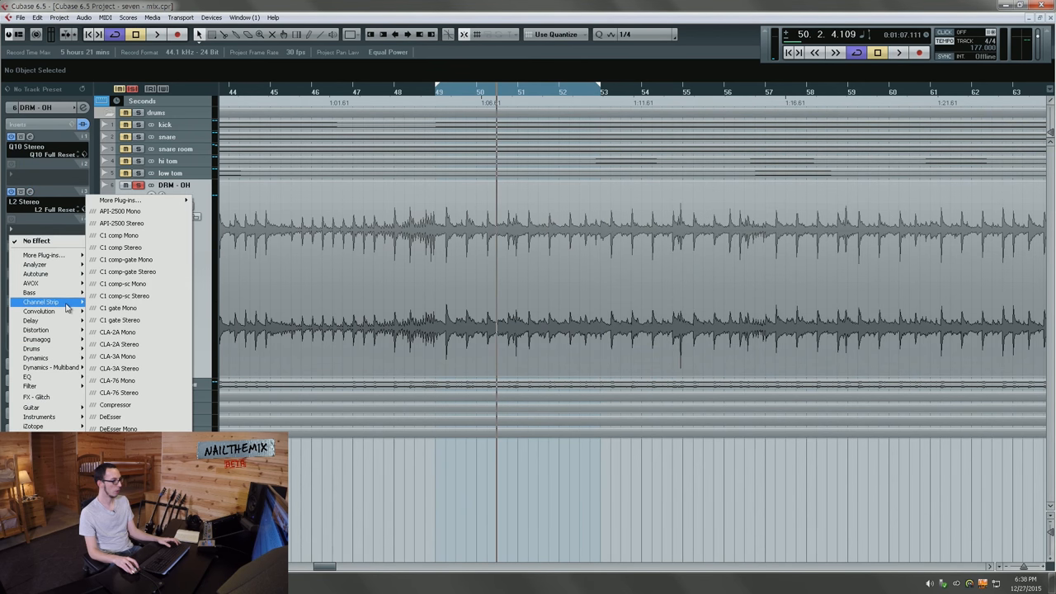
mouse_move(35, 357)
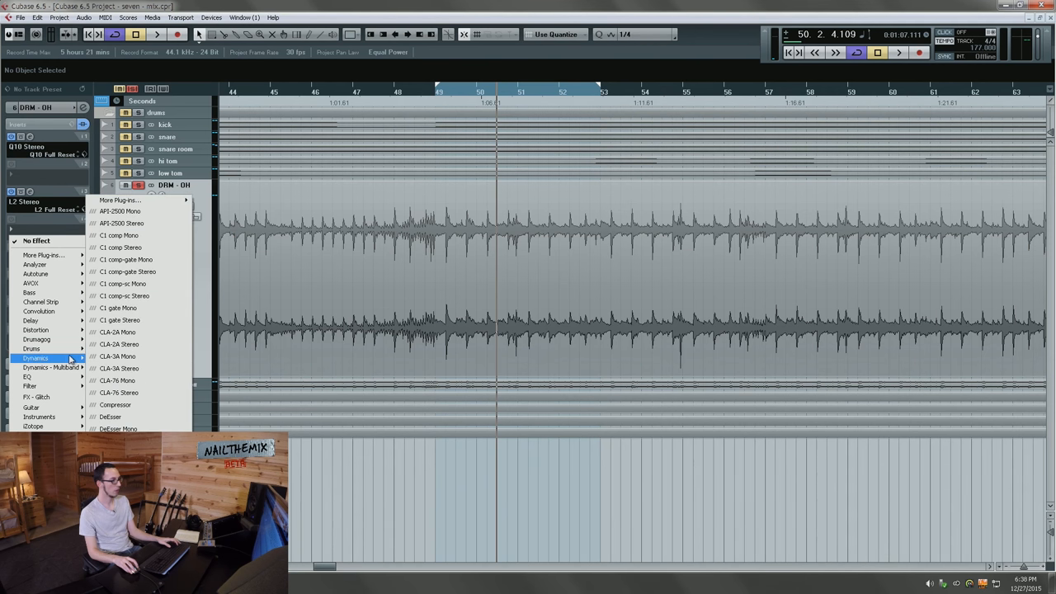
mouse_move(175, 344)
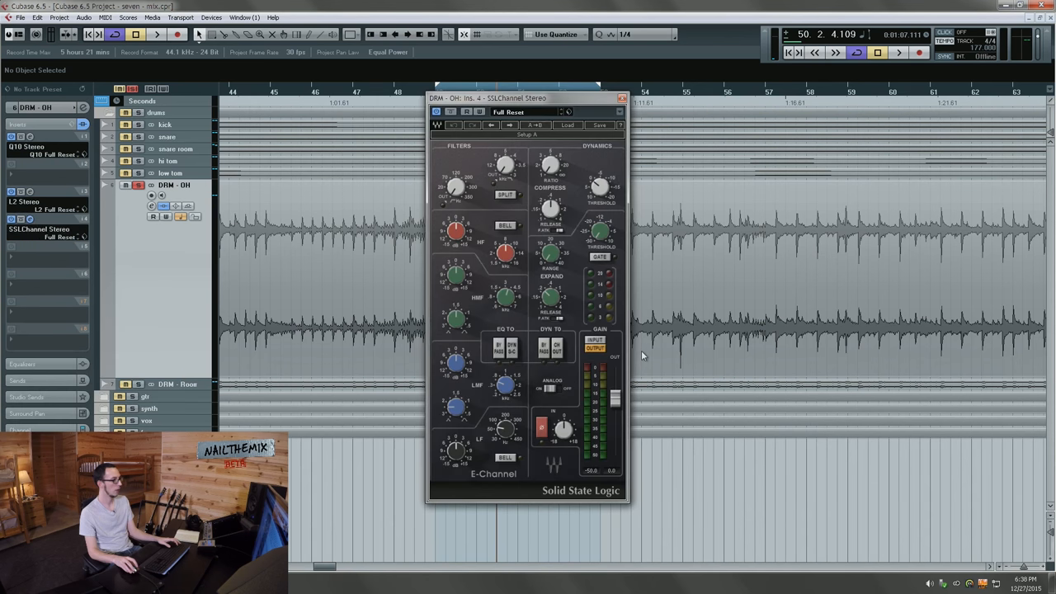
Shift the SSLChannel Stereo window to the right, then close it
left_click_drag(528, 98, 738, 153)
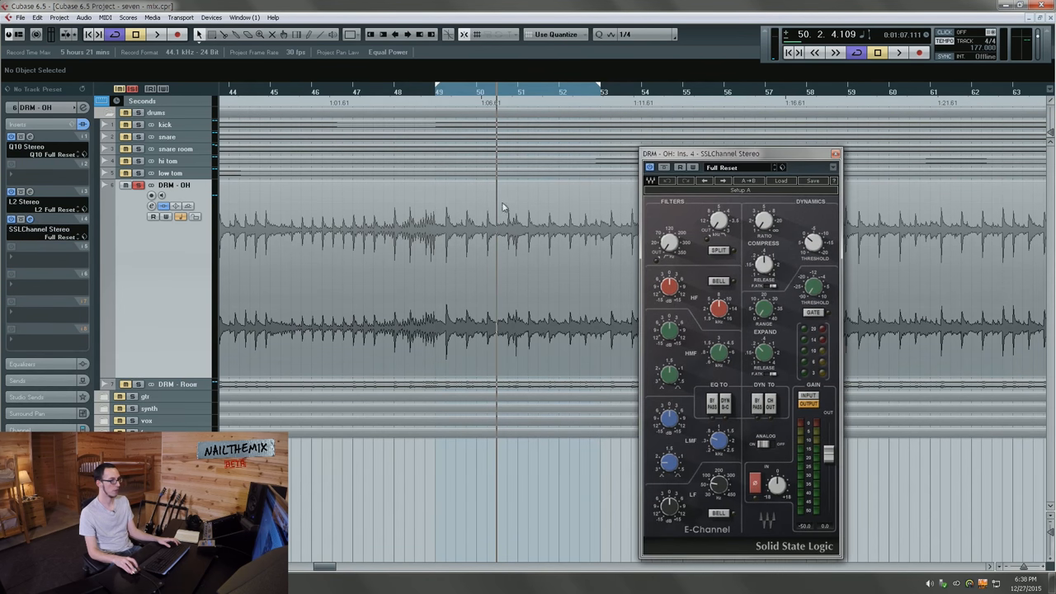
left_click(435, 91)
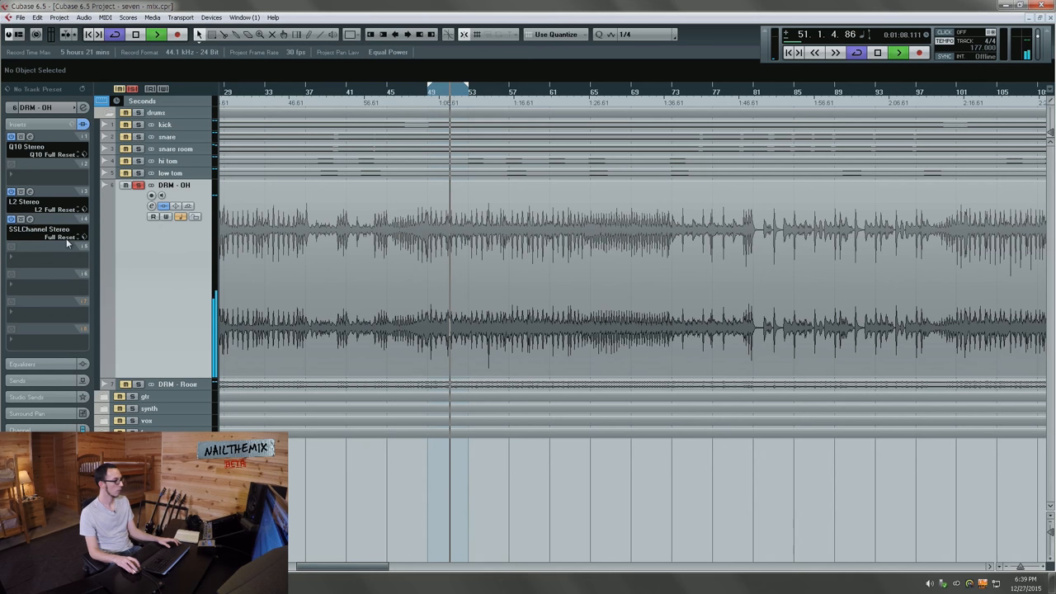
Reopen the SSLChannel Stereo editor and play the overheads from around bar 27
left_click(39, 229)
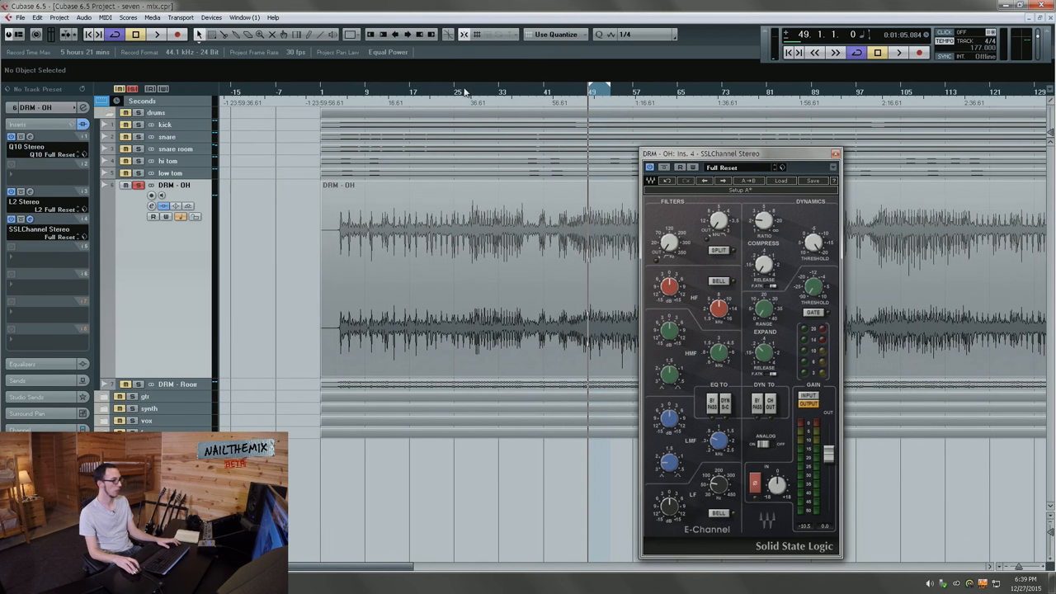
left_click(156, 34)
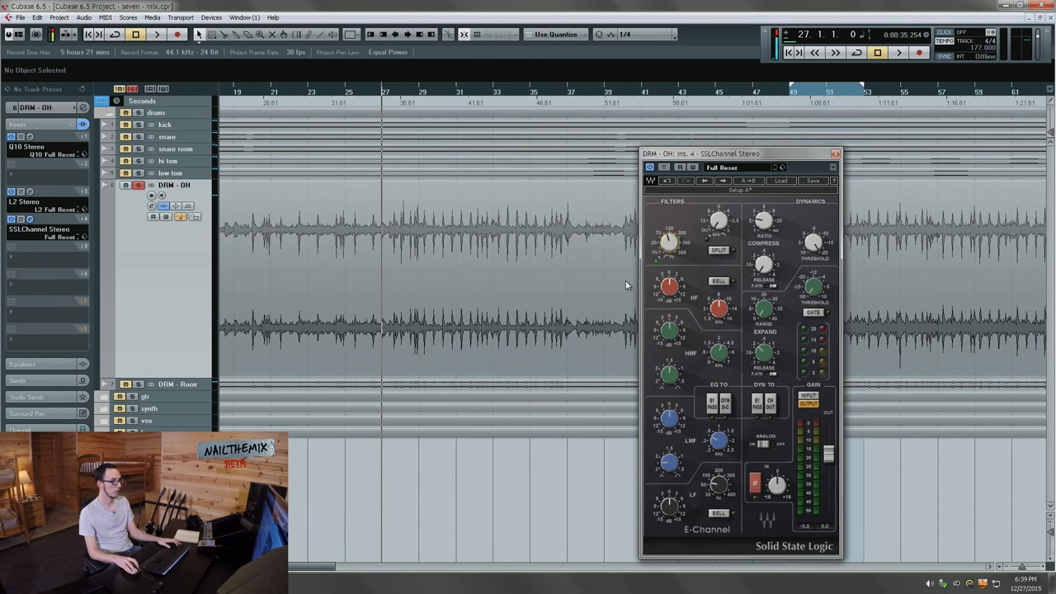
left_click(156, 34)
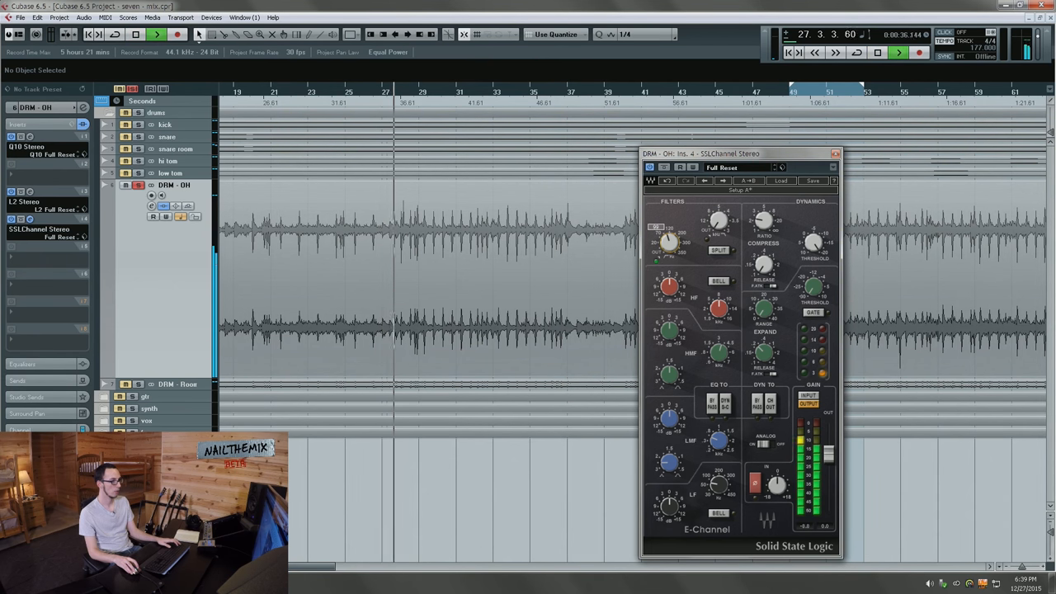